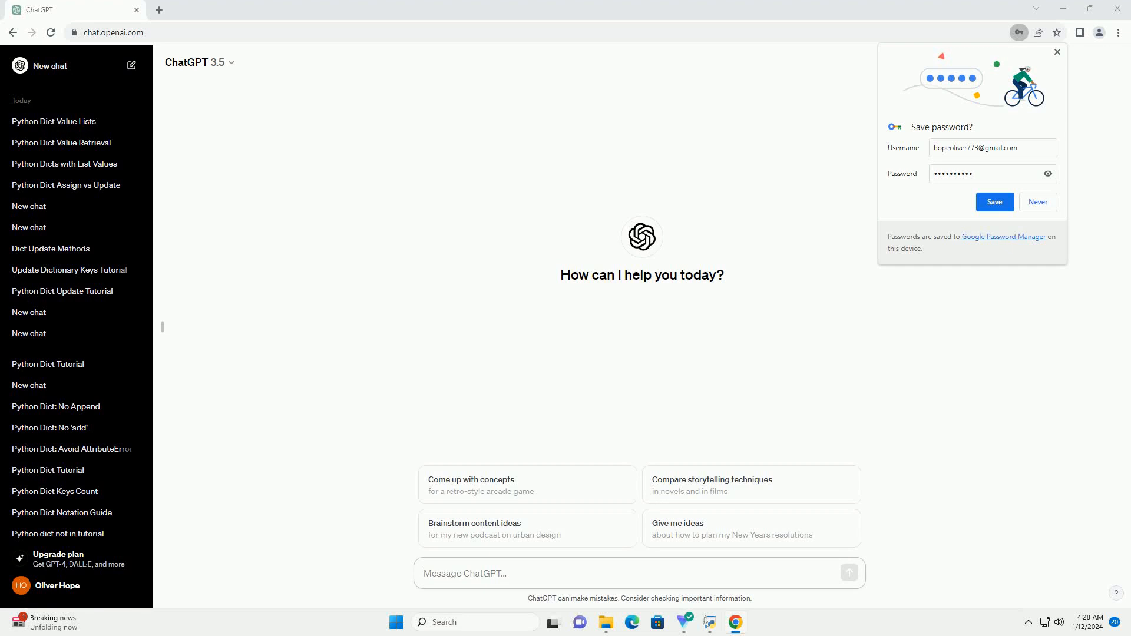
Send the request for a tutorial on sorting a Python dict by value with code examples
key("Return")
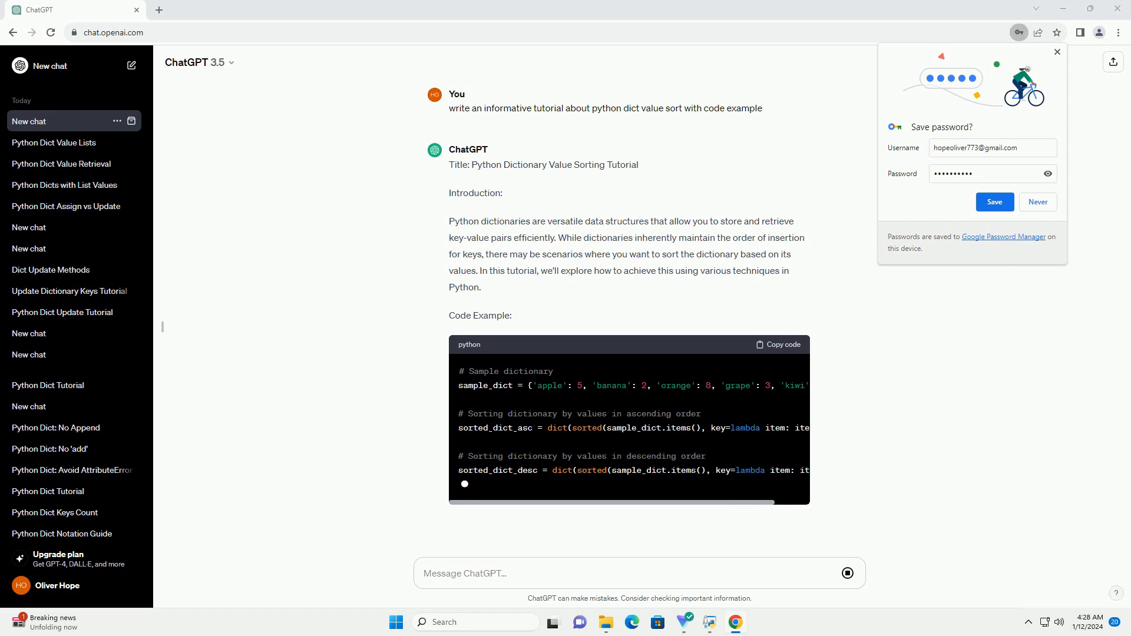
Scroll through the reply as it explains ascending sorting, descending sorting and displaying results
scroll("down", 3)
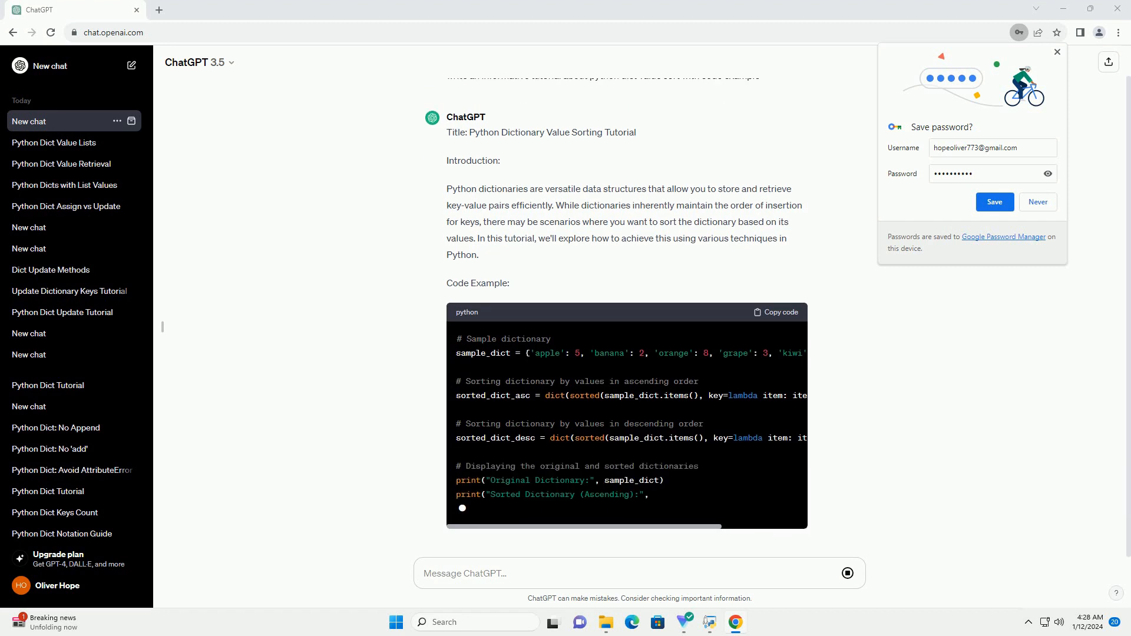
scroll("up", 3)
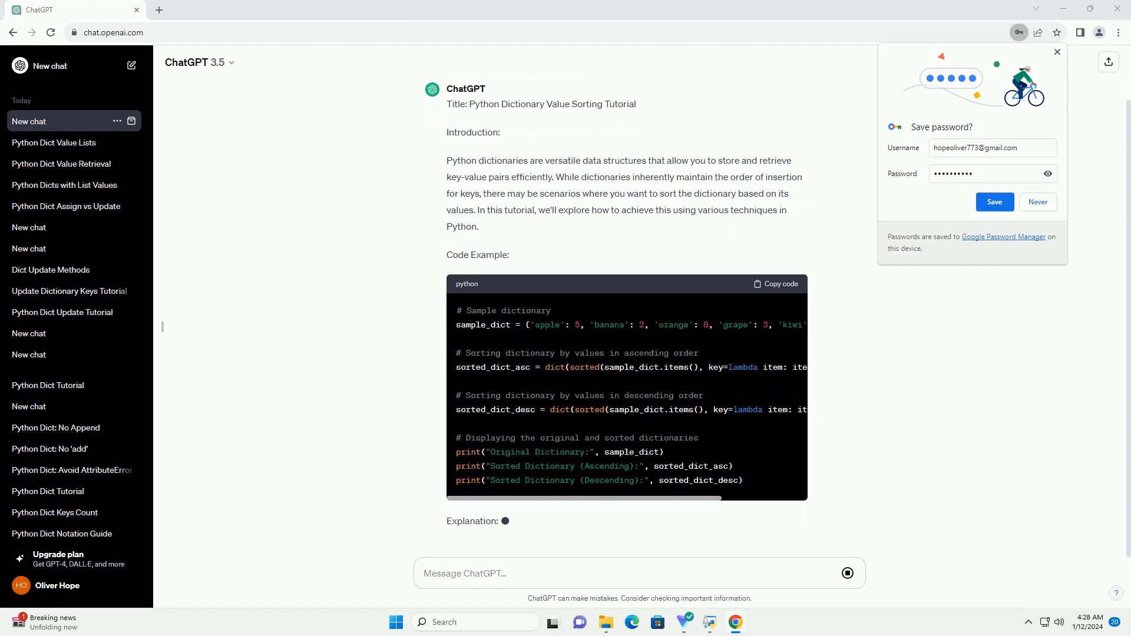
scroll("down", 3)
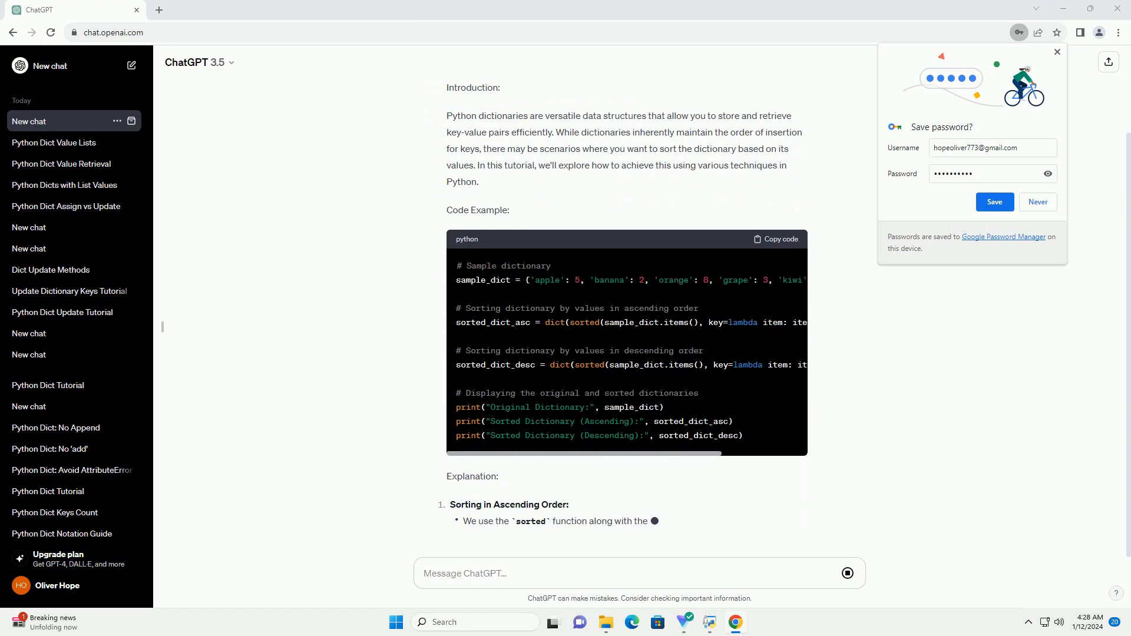
scroll("down", 3)
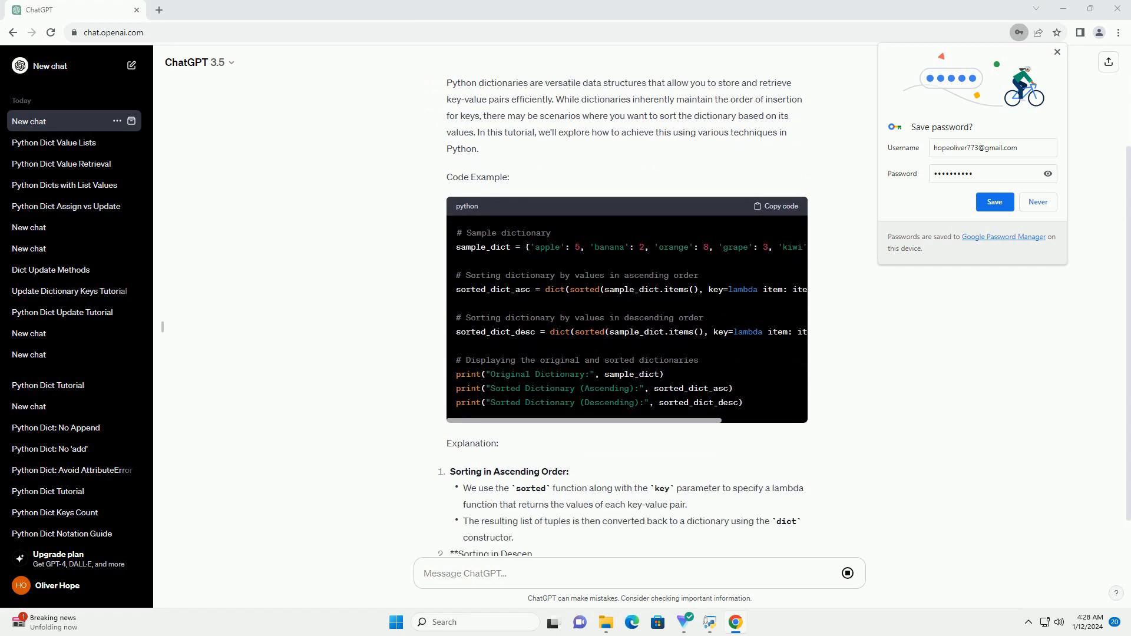
scroll("down", 3)
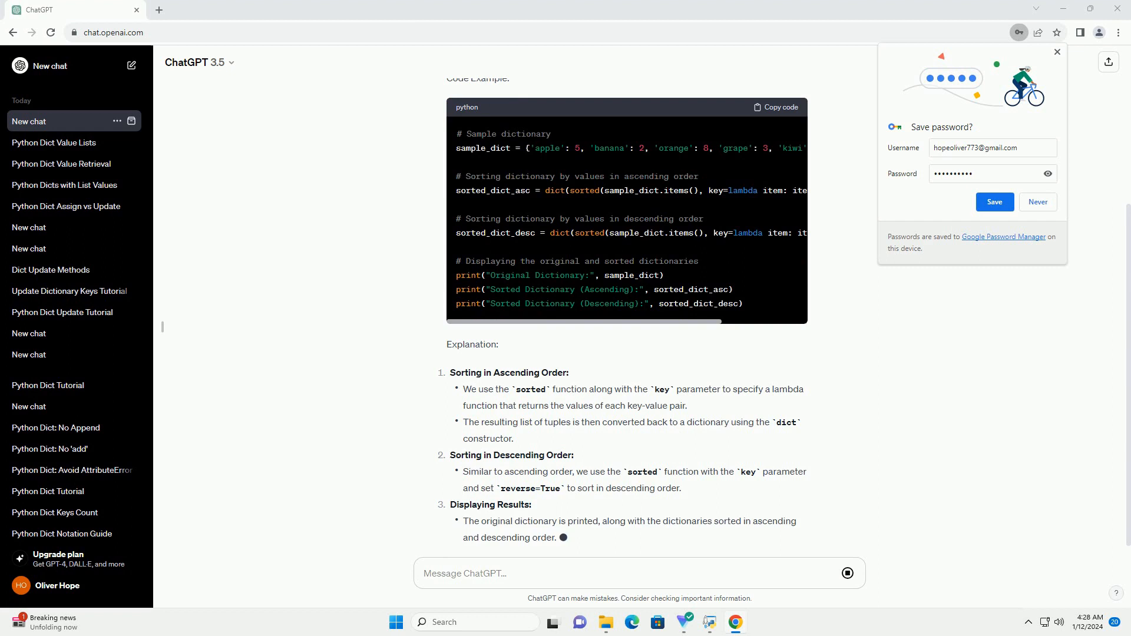
Scroll through the itemgetter and OrderedDict technique code blocks down to the conclusion
scroll("down", 3)
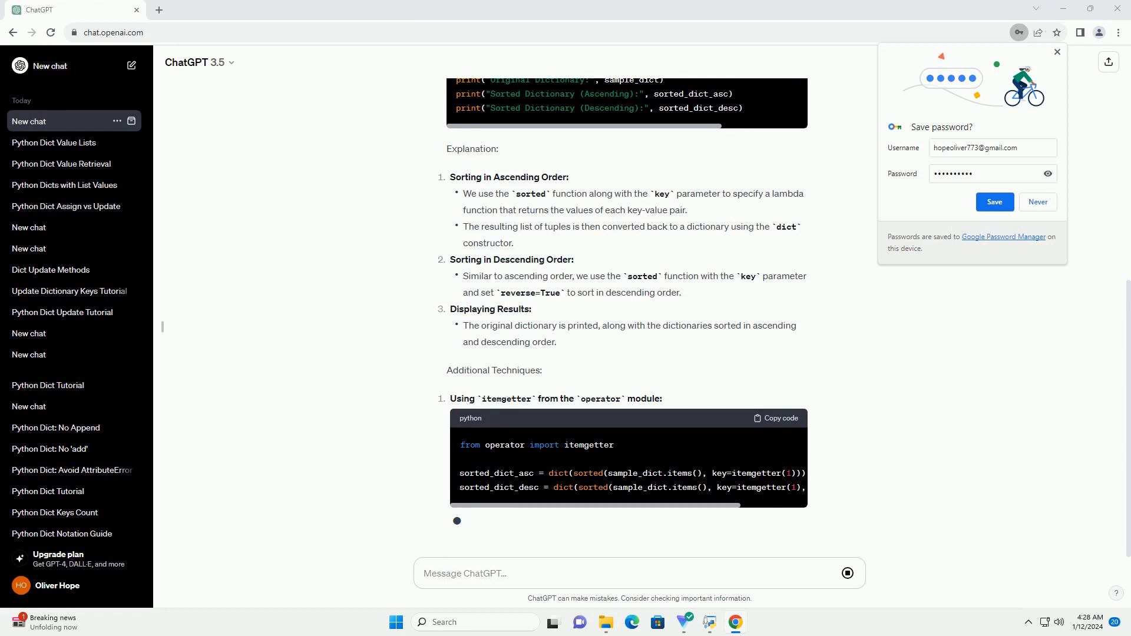
scroll("down", 3)
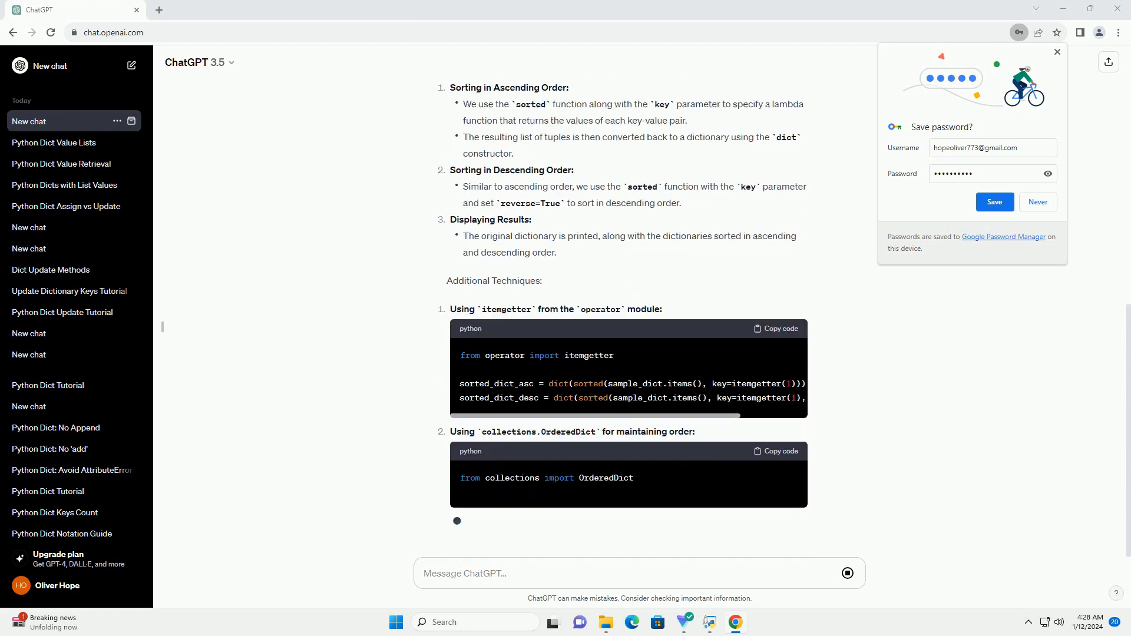
scroll("down", 3)
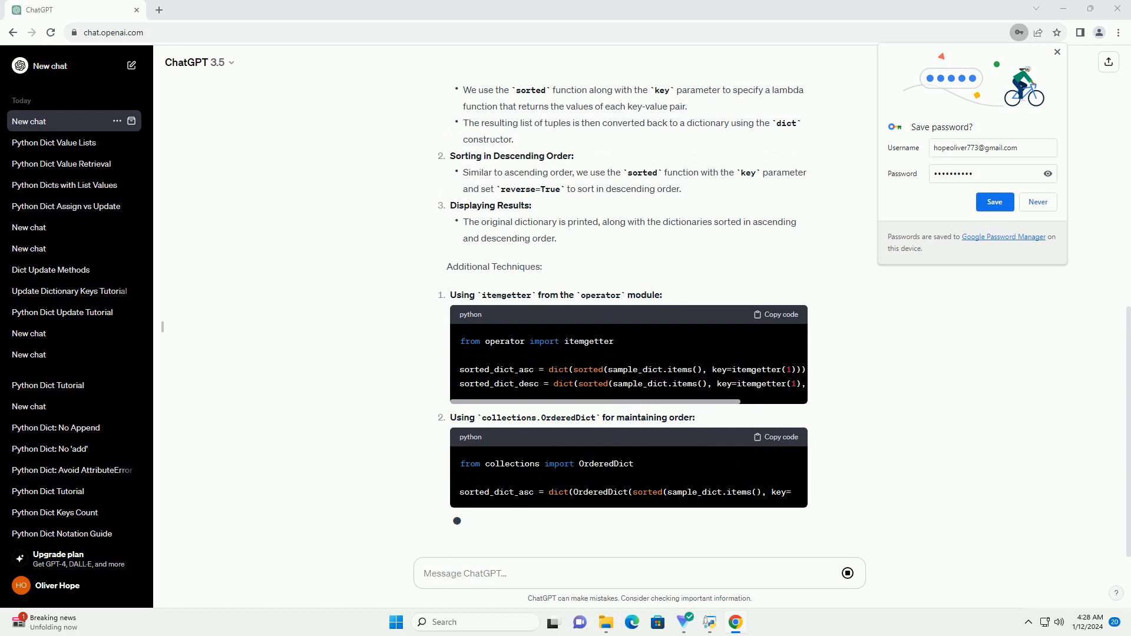
scroll("up", 3)
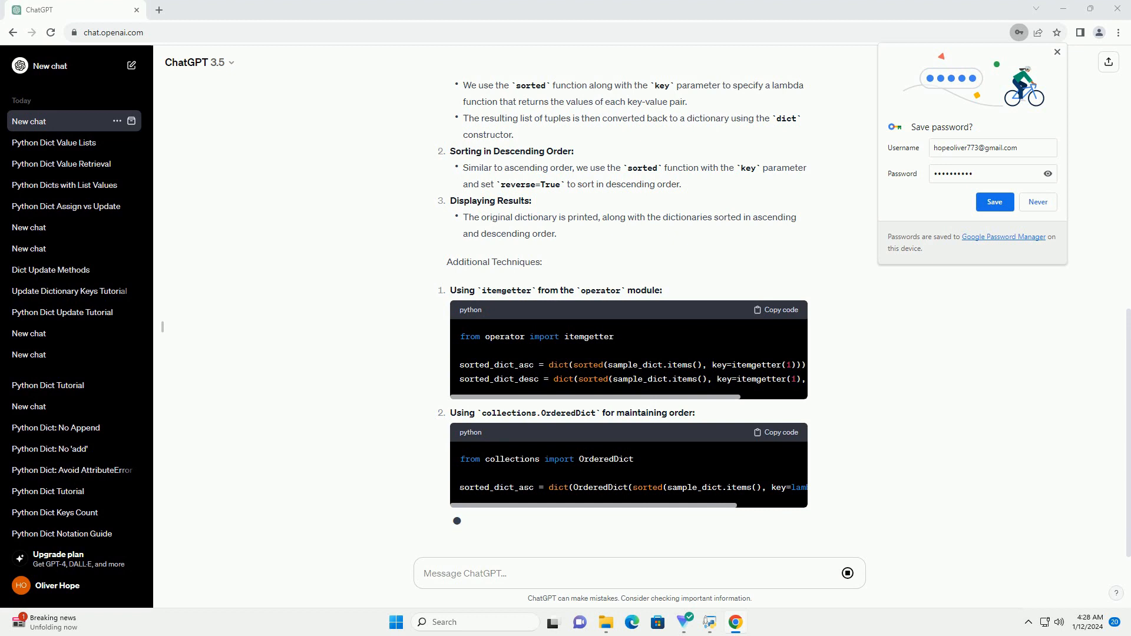
scroll("down", 3)
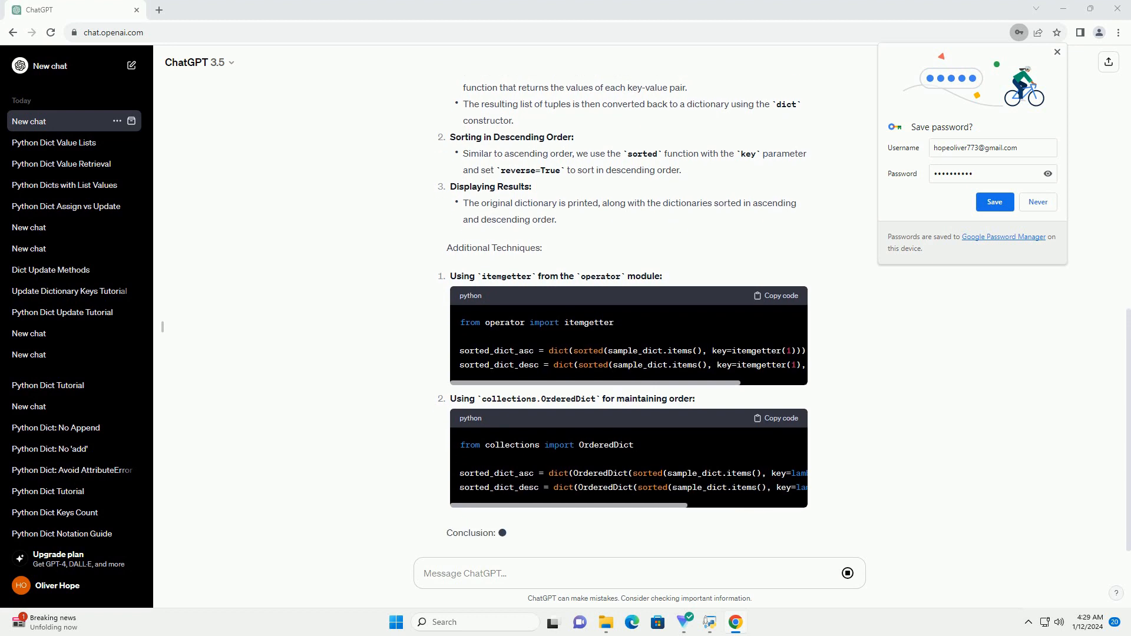
scroll("down", 3)
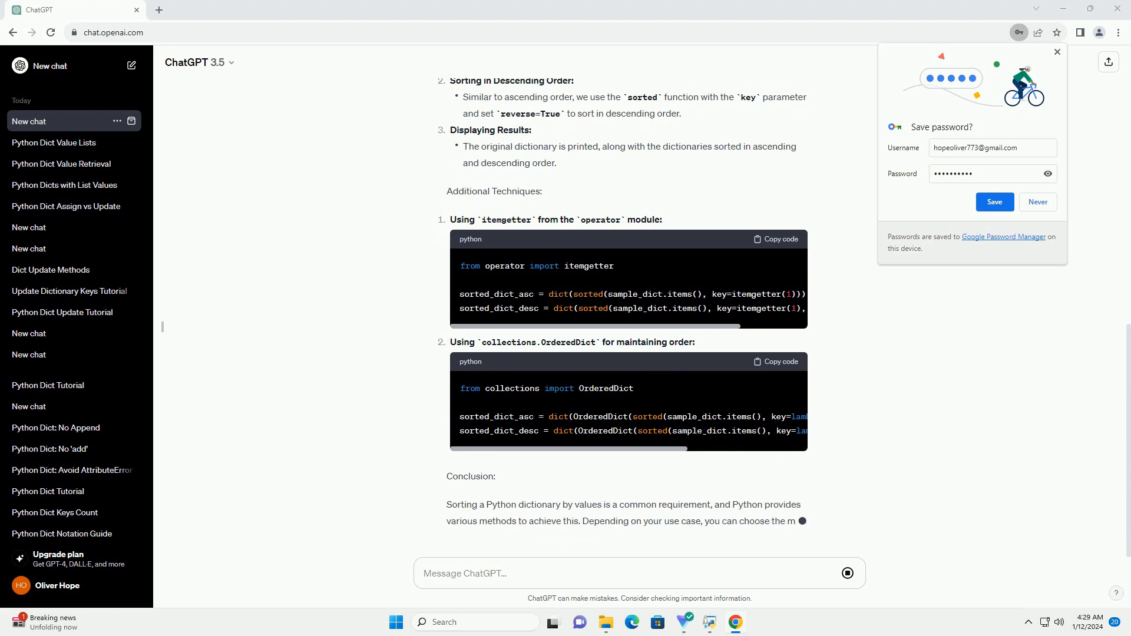
scroll("down", 3)
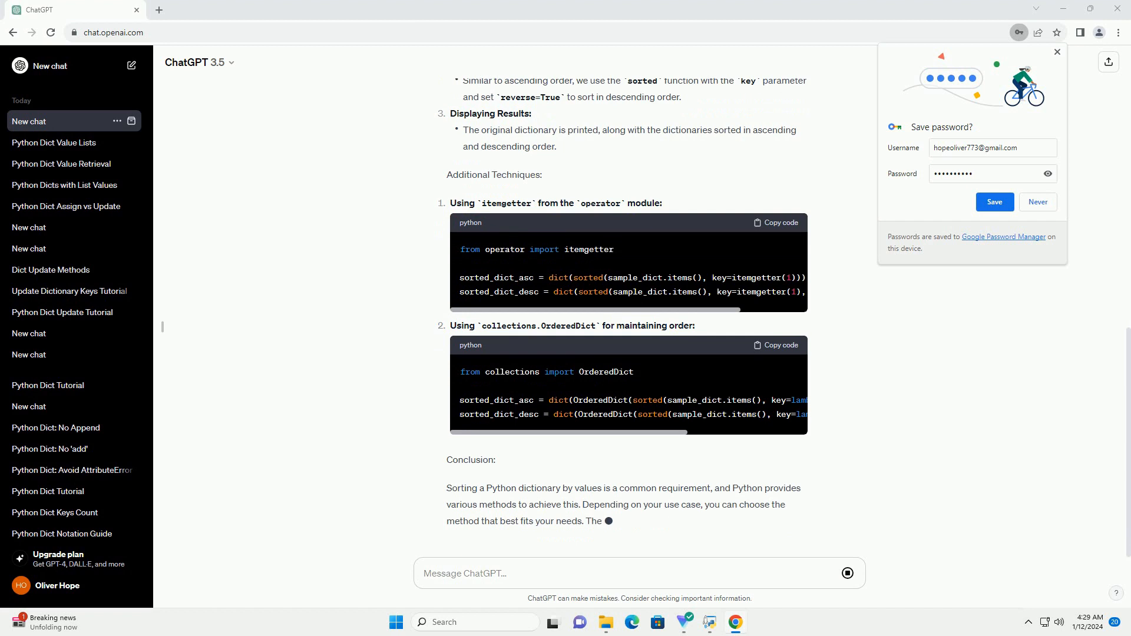